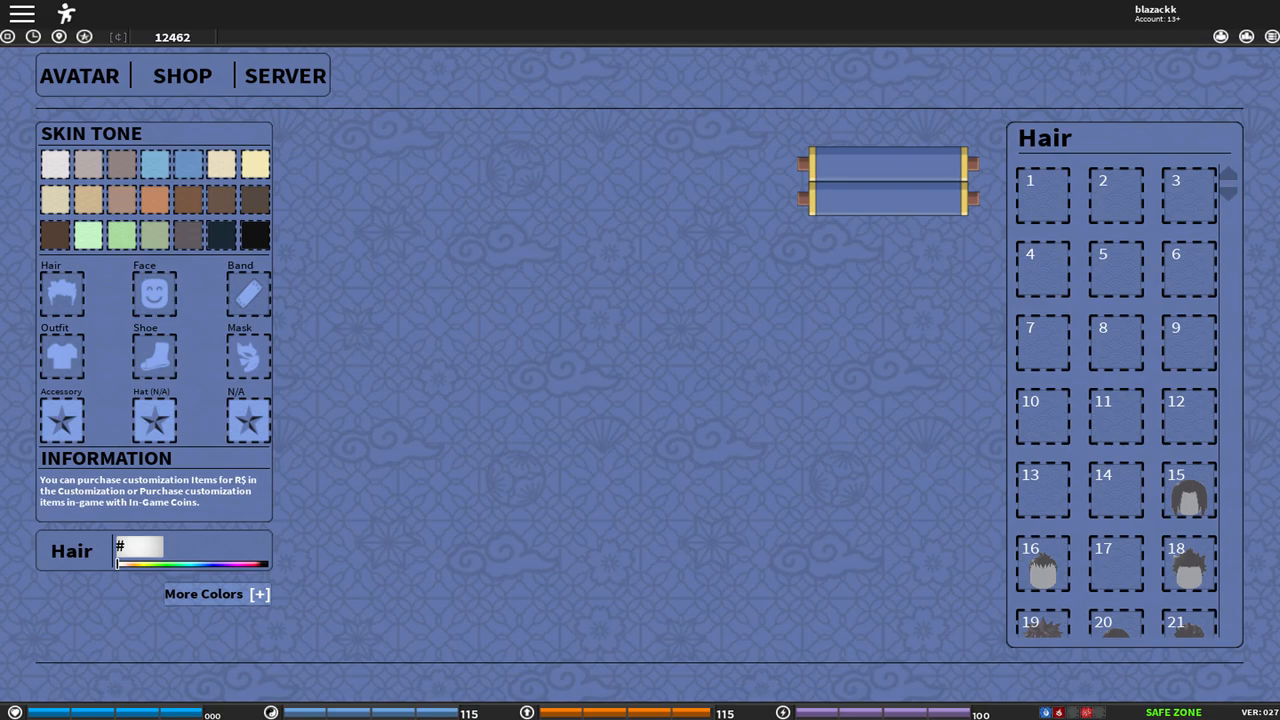
{"action": "mouse_move", "coordinate": [433, 8]}
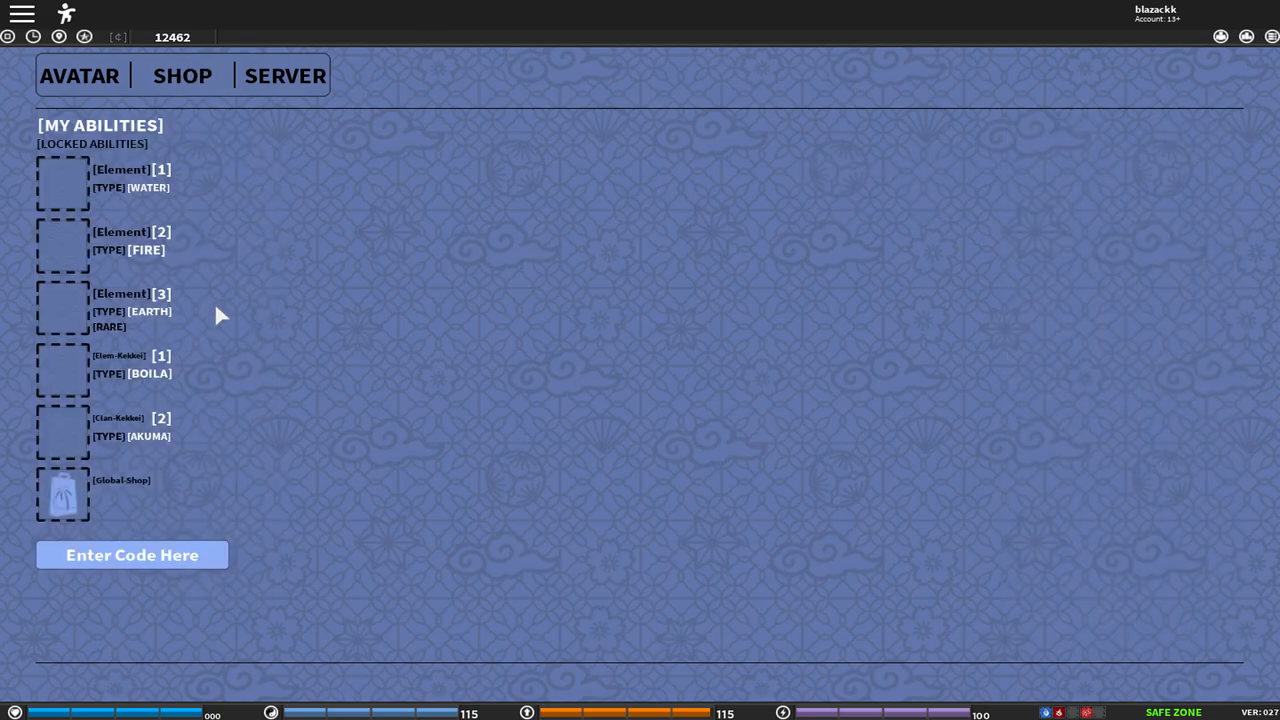
{"action": "mouse_move", "coordinate": [63, 390]}
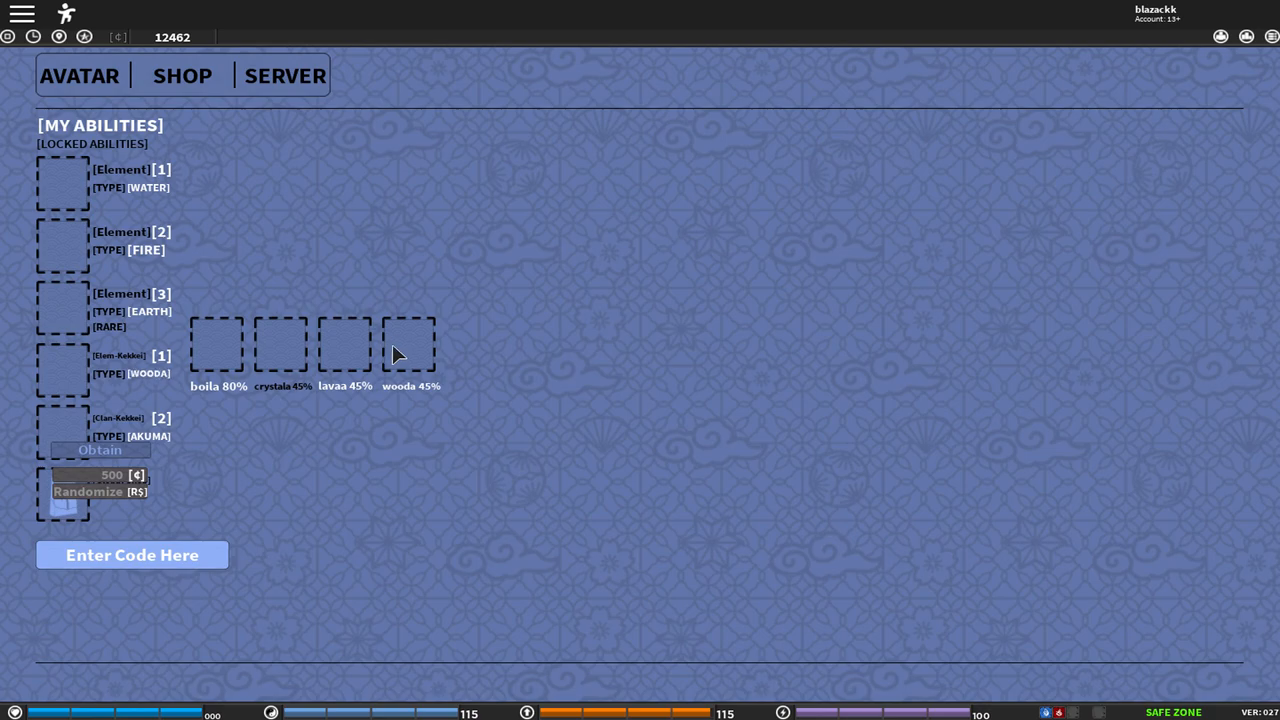
{"action": "mouse_move", "coordinate": [184, 386]}
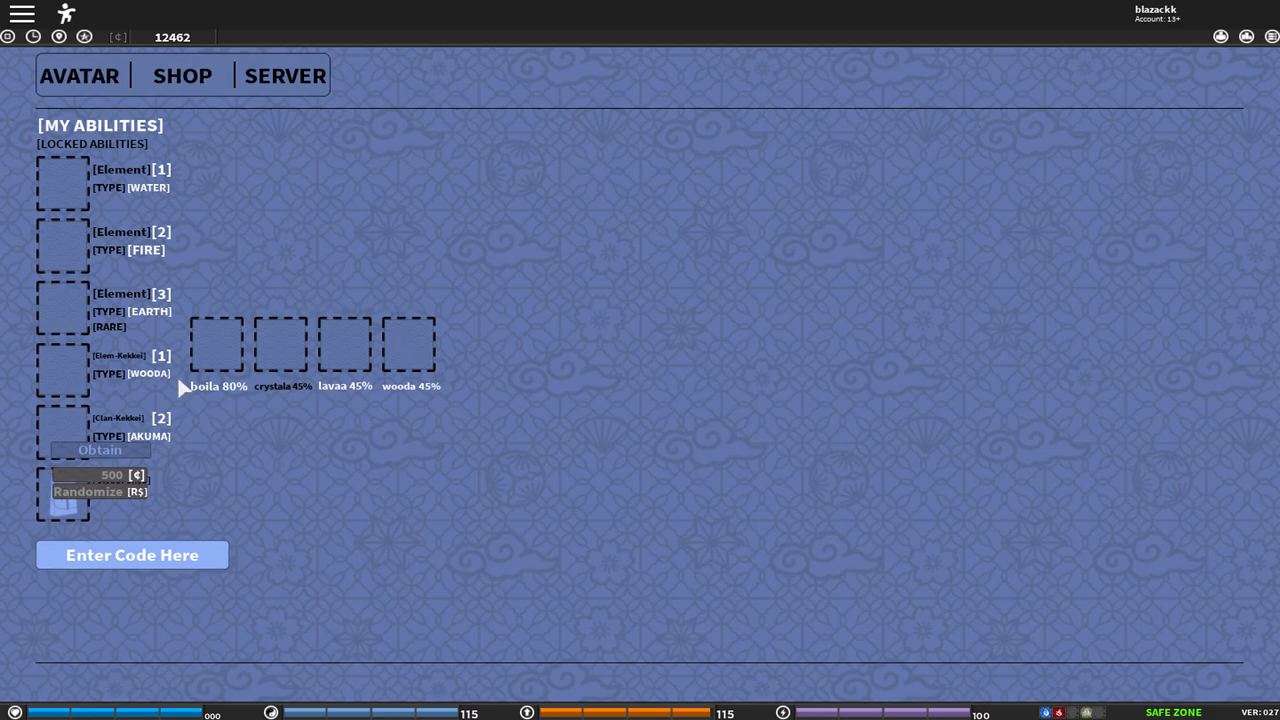
Reroll the Elem-Kekkei slot with Randomize until it lands on Wooda.
{"action": "left_click", "coordinate": [80, 75]}
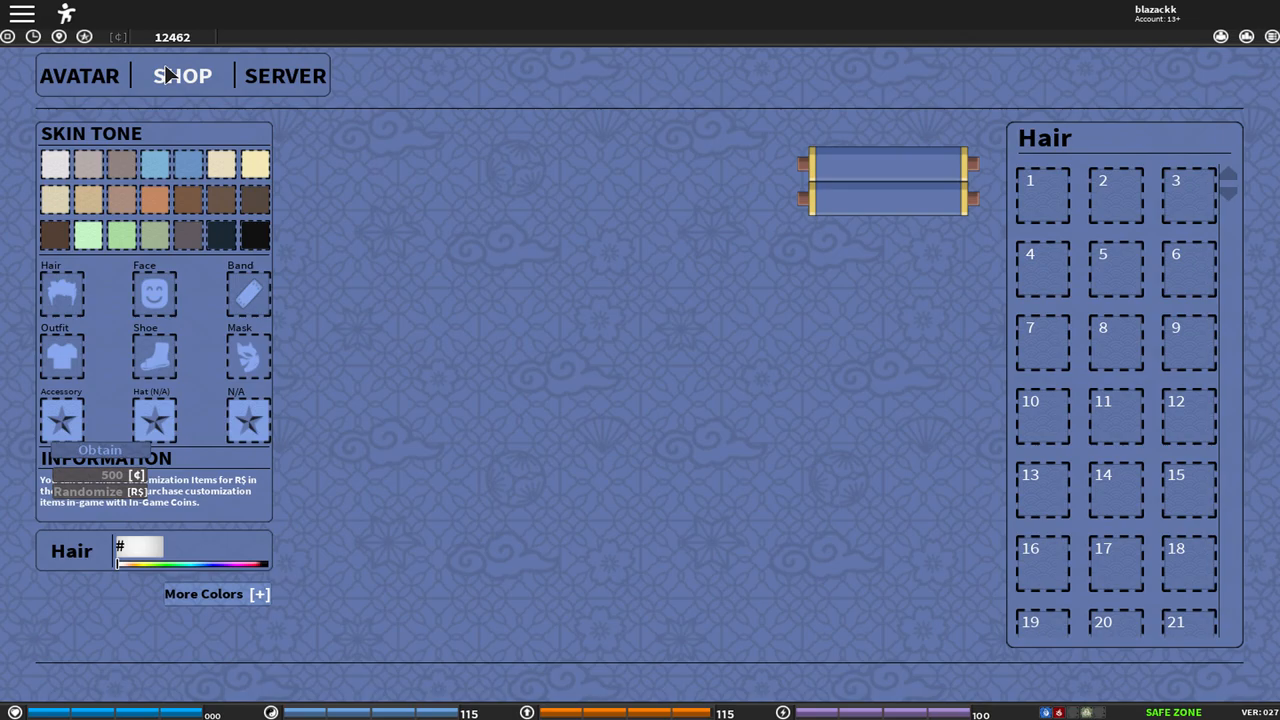
{"action": "mouse_move", "coordinate": [229, 62]}
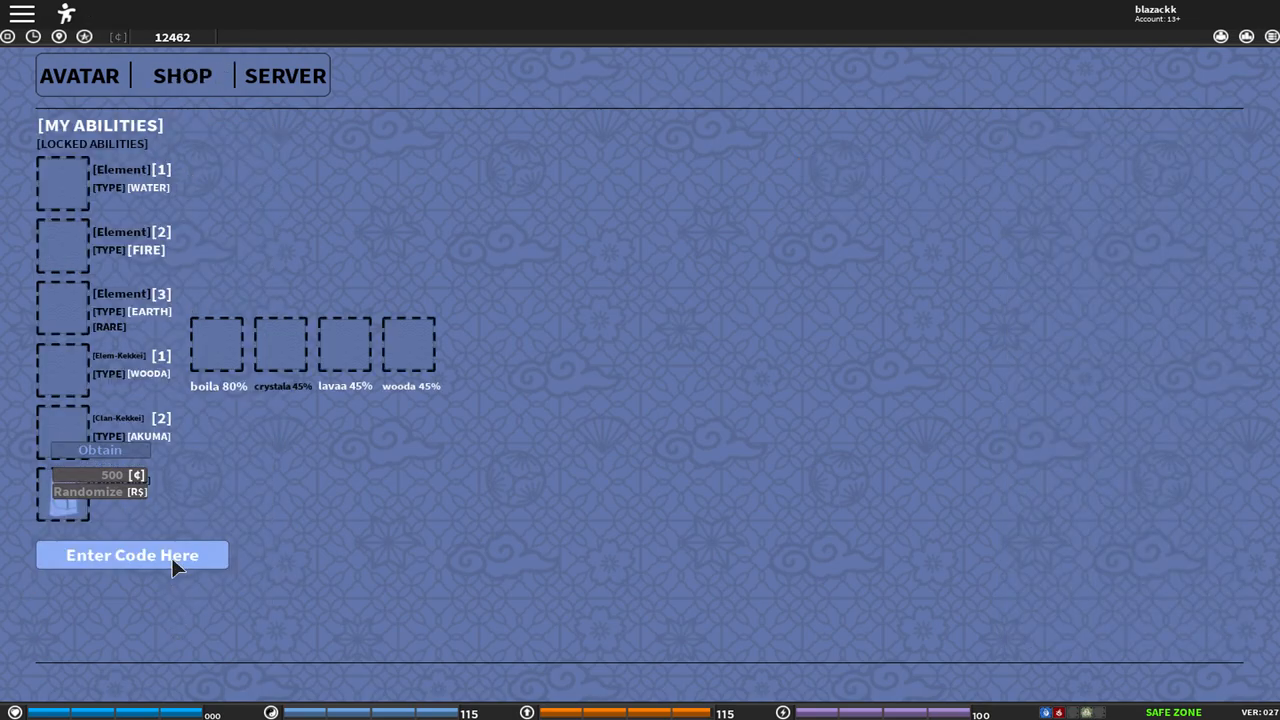
Type the reward code into the Enter Code Here box, fixing typos to reach 'FreeSt0'.
{"action": "left_click", "coordinate": [132, 555]}
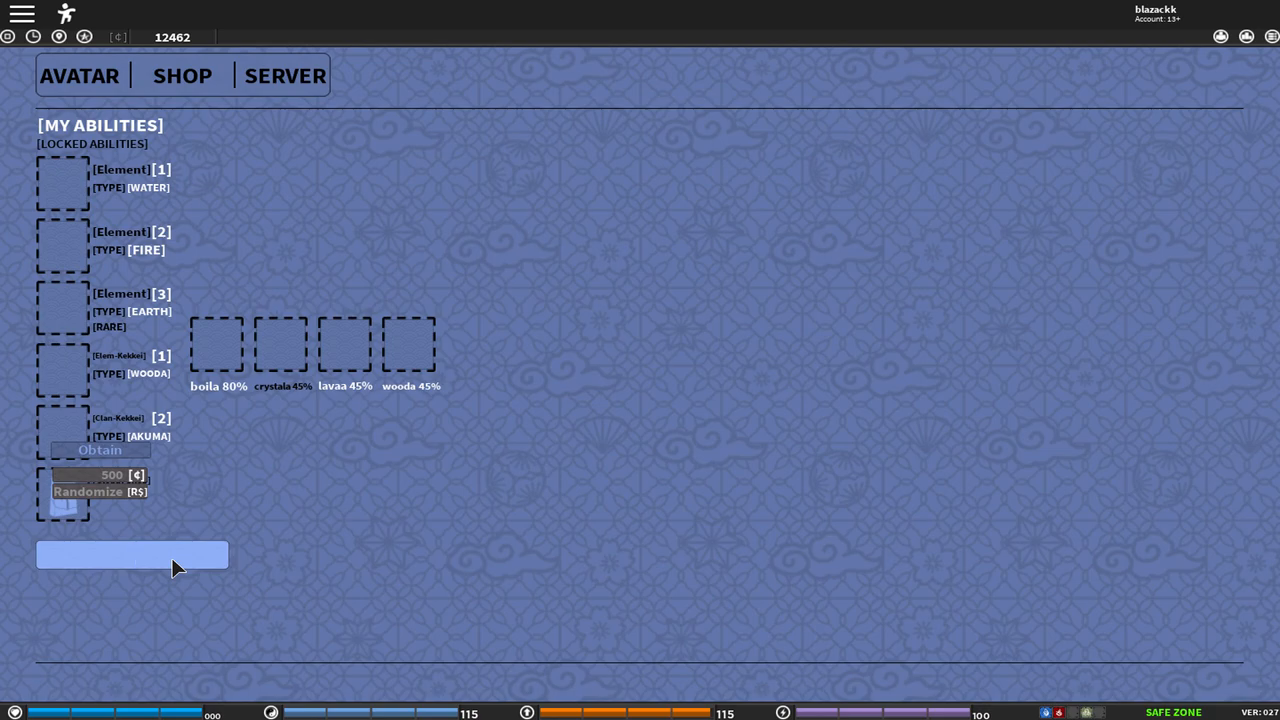
{"action": "type", "text": "fR"}
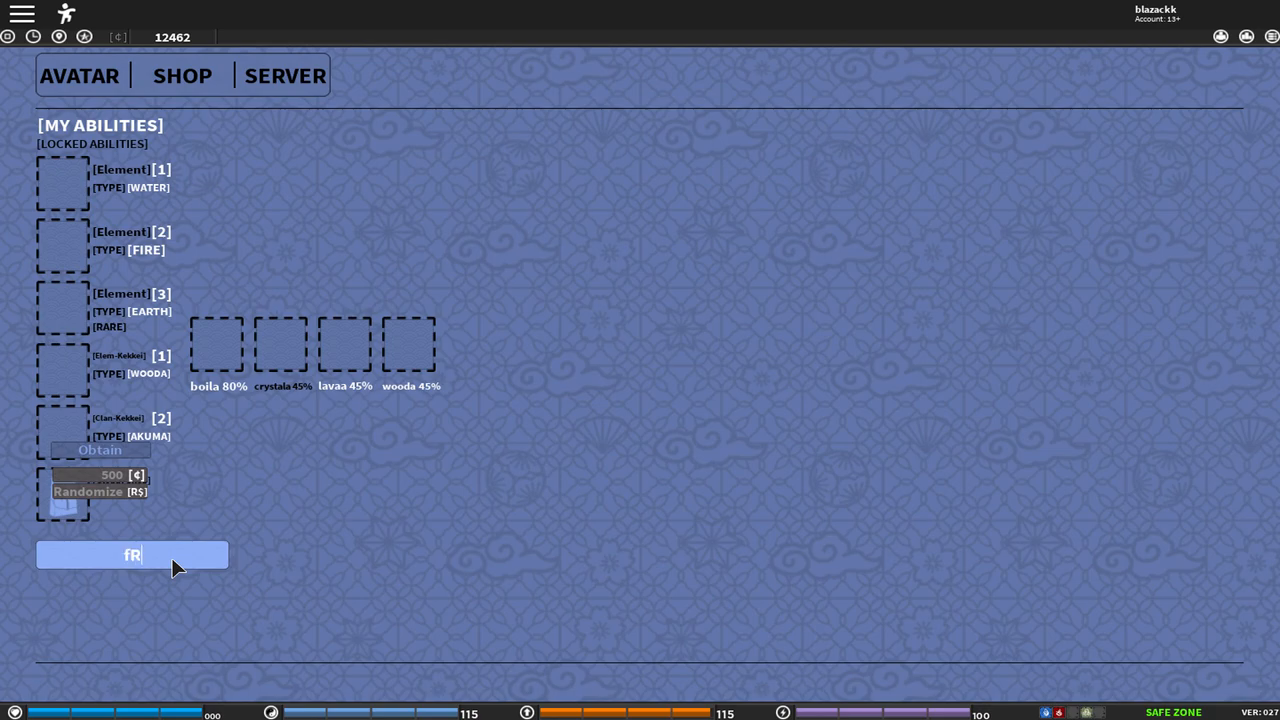
{"action": "key", "text": "BackSpace"}
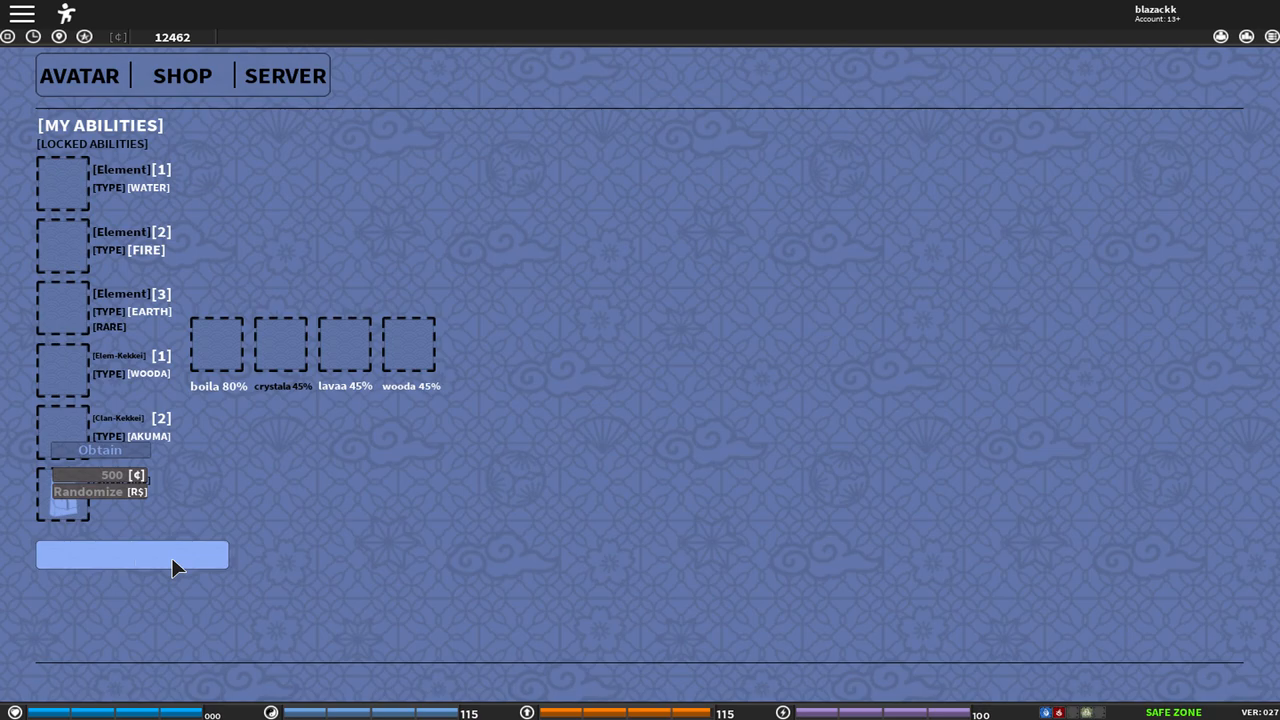
{"action": "type", "text": "Freet0"}
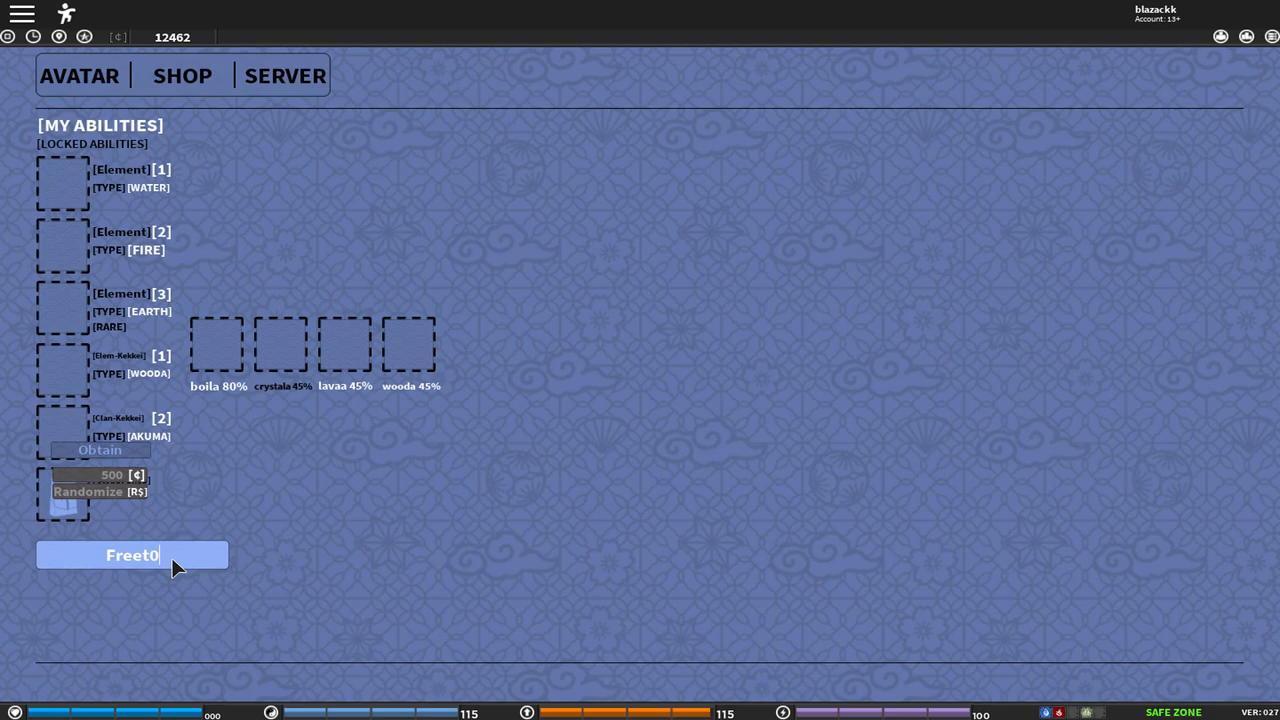
{"action": "key", "text": "Backspace"}
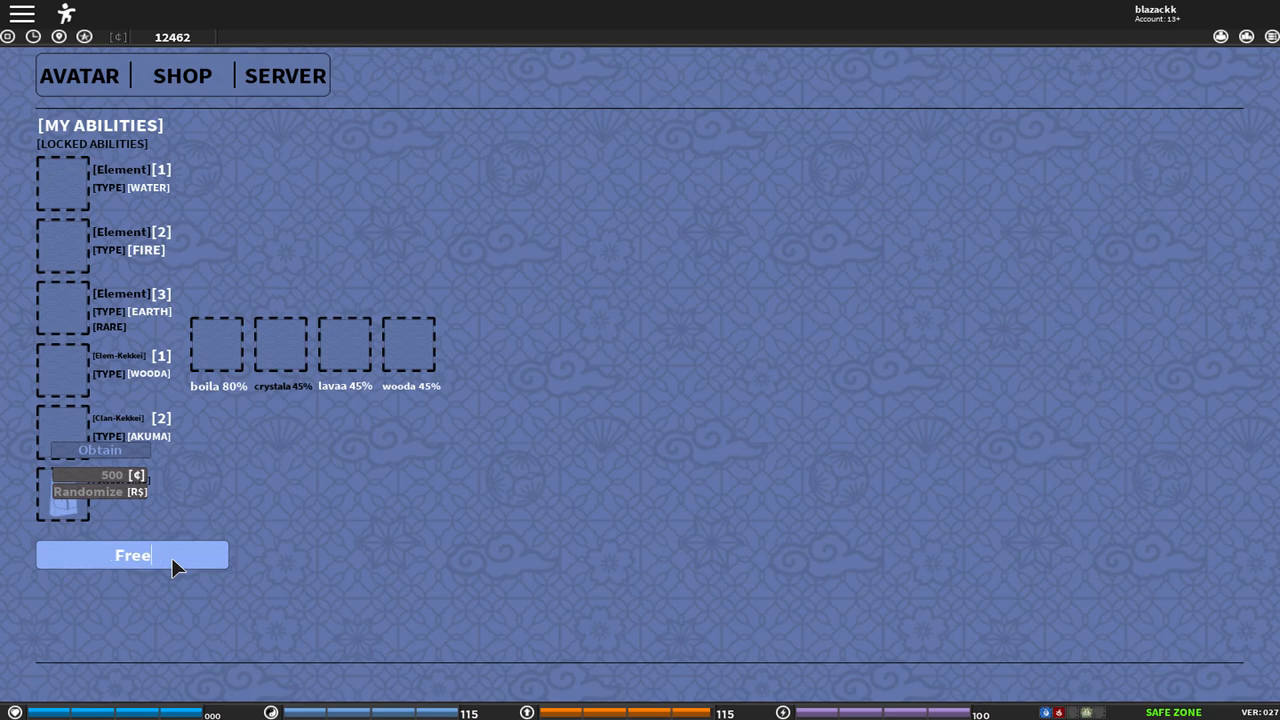
{"action": "type", "text": "S"}
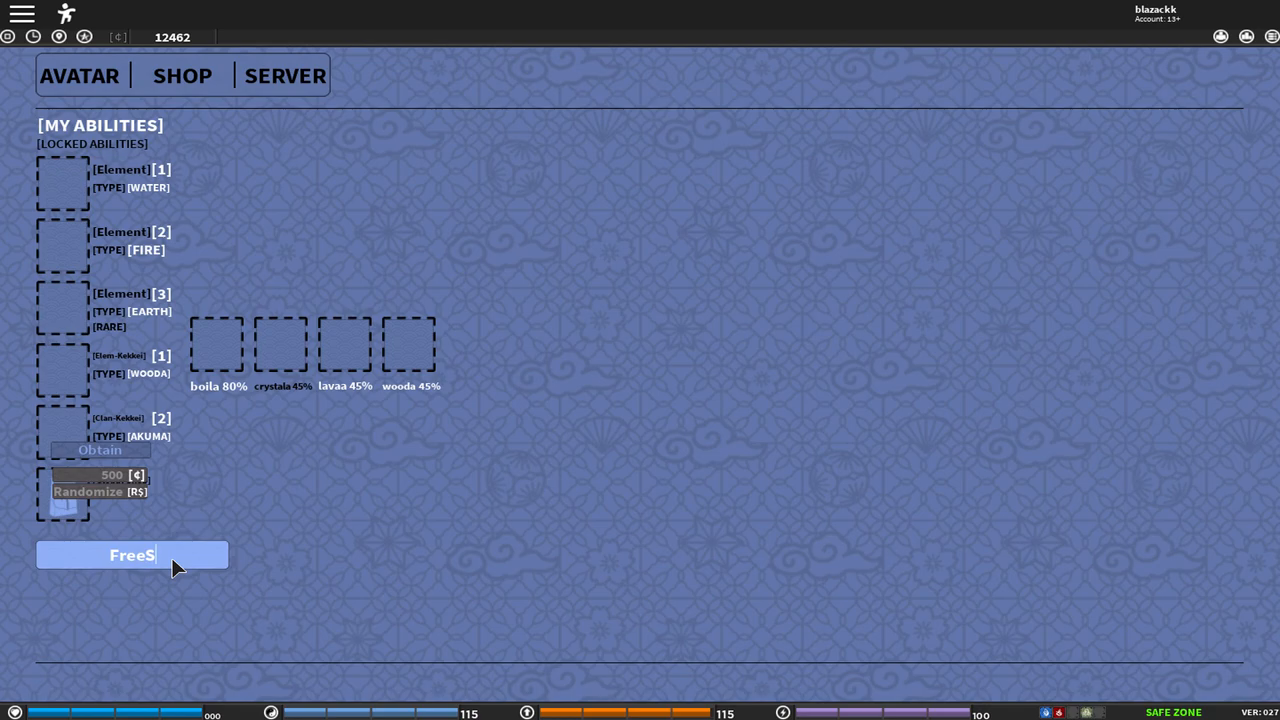
{"action": "type", "text": "tt"}
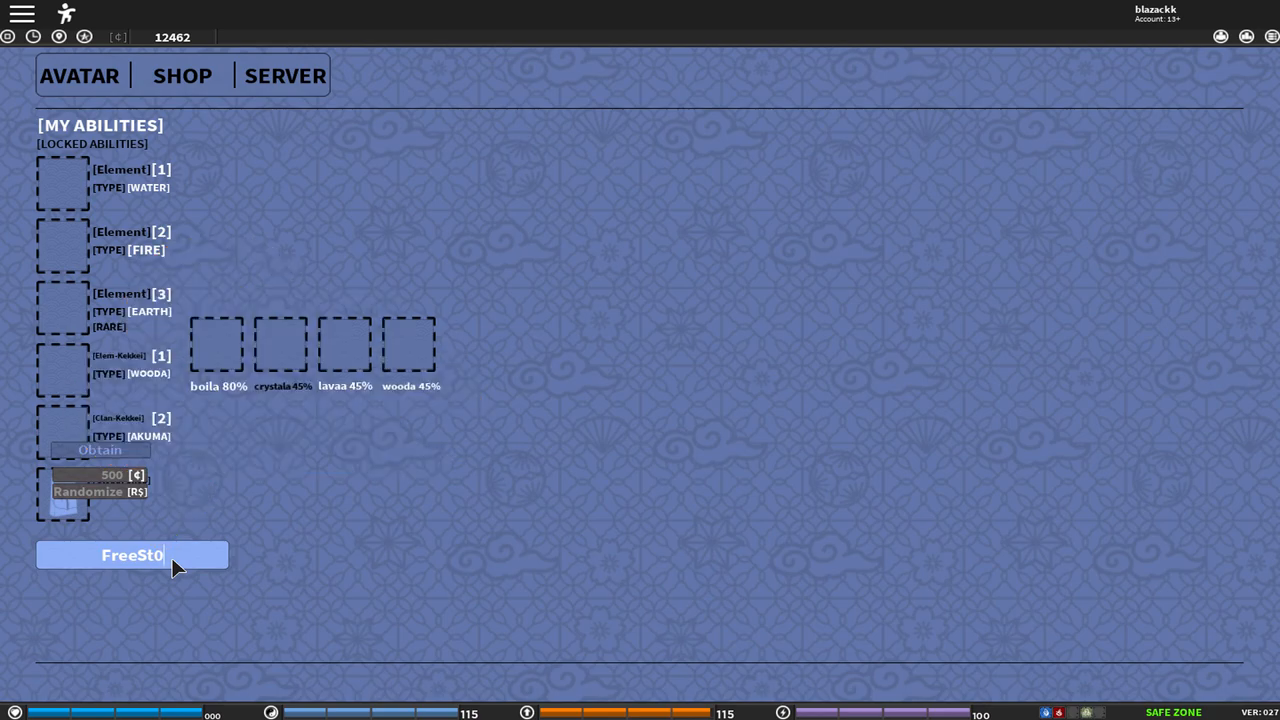
Redeem the code, raising currency from 12462 to 19462, and check the slots' roll odds.
{"action": "left_click", "coordinate": [131, 555]}
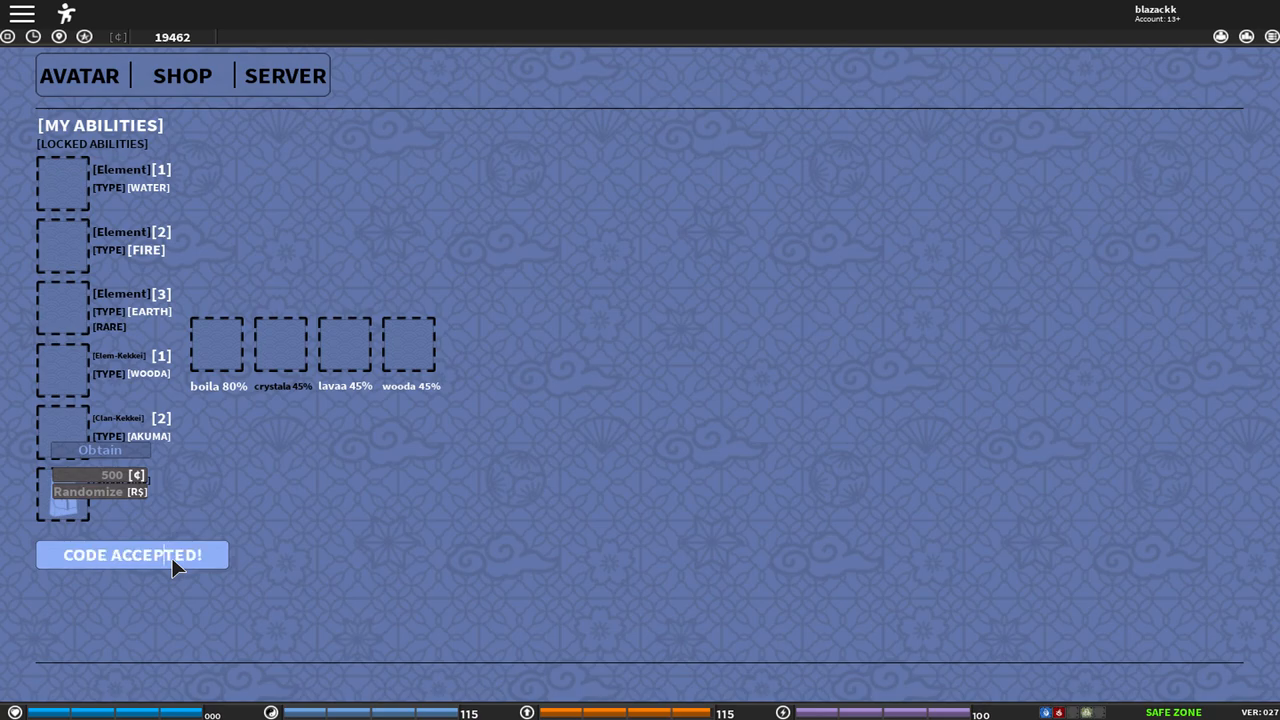
{"action": "mouse_move", "coordinate": [145, 22]}
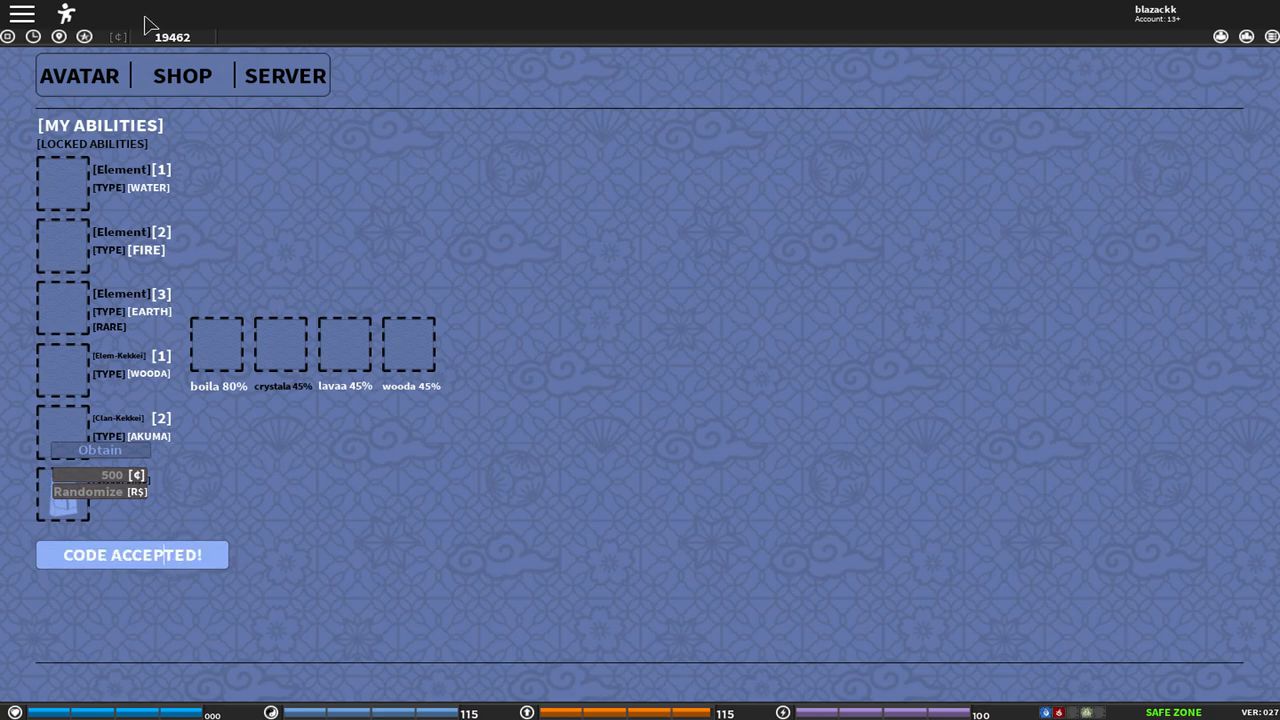
{"action": "mouse_move", "coordinate": [68, 410]}
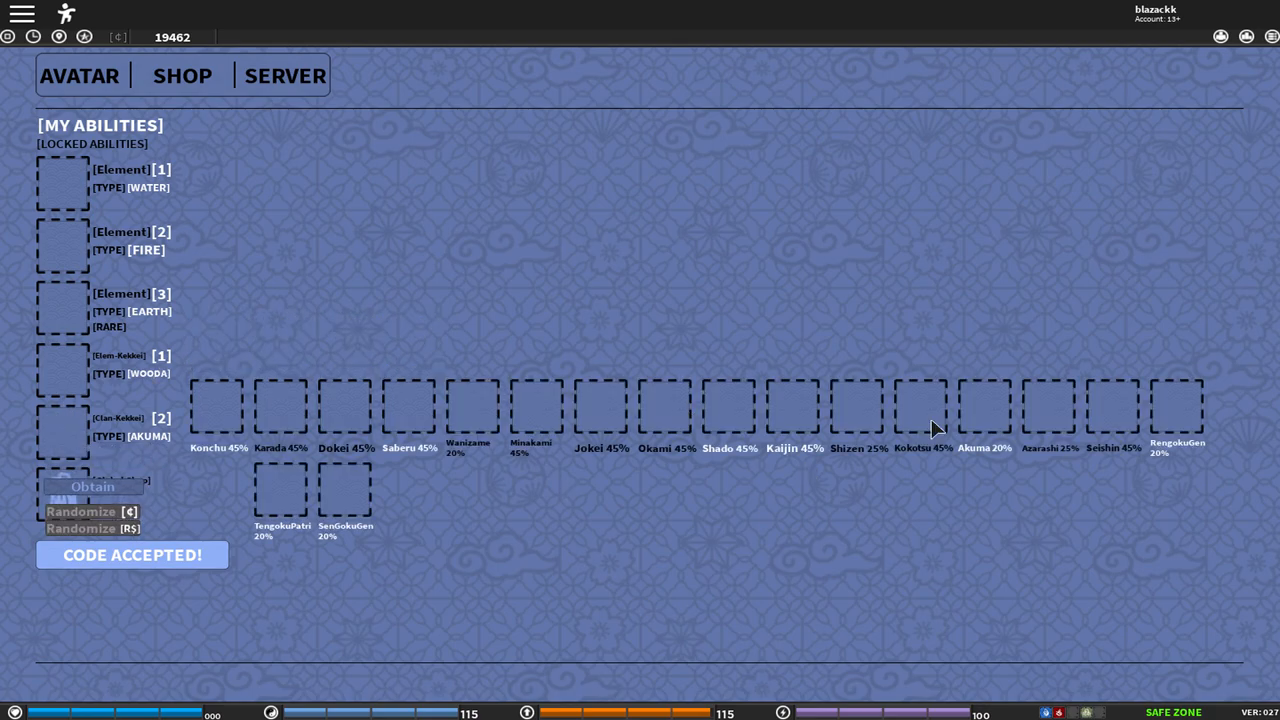
{"action": "mouse_move", "coordinate": [776, 544]}
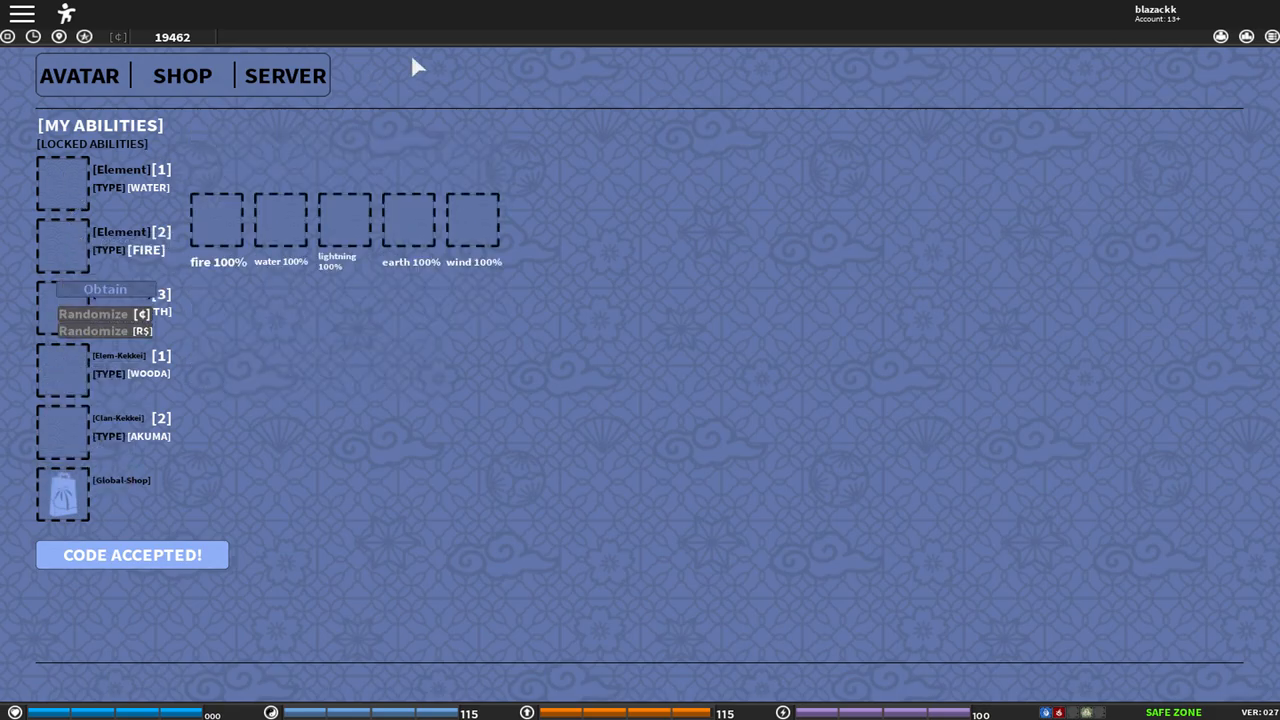
Pick SHINOBI ORIGIN from the SERVER list and enter the game world.
{"action": "left_click", "coordinate": [285, 75]}
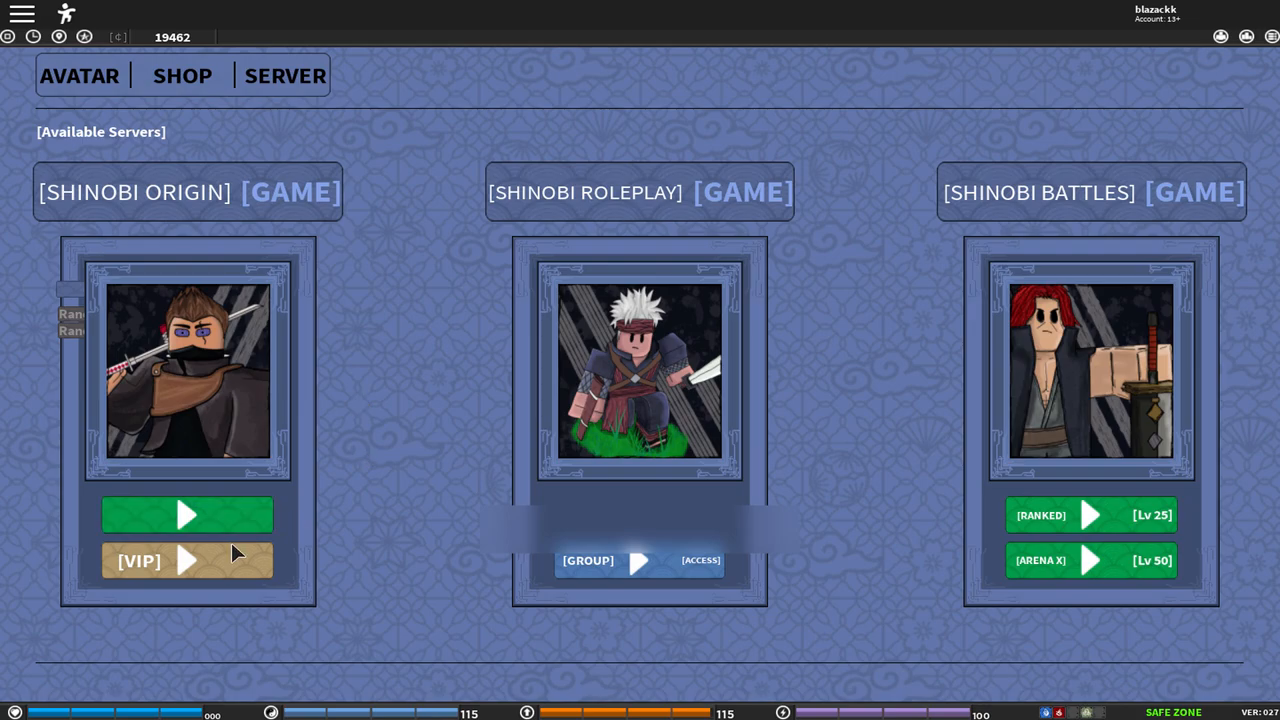
{"action": "left_click", "coordinate": [187, 559]}
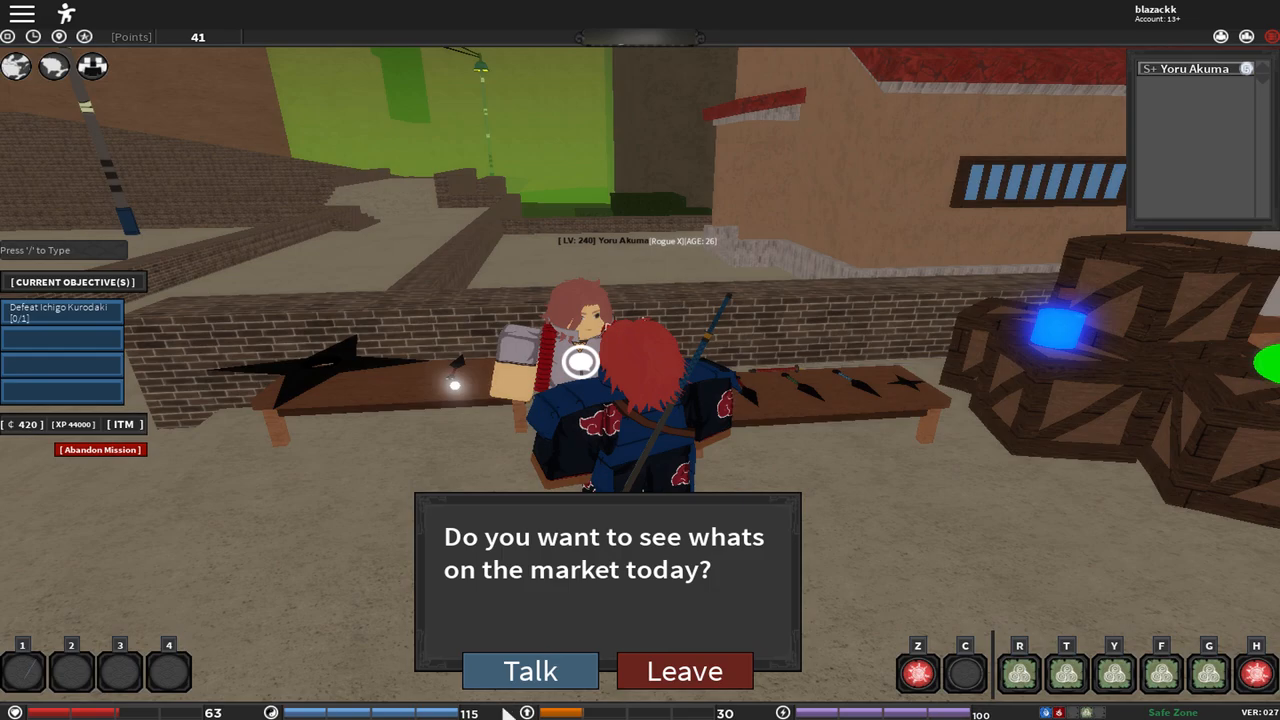
Accept Yoru Akuma's market offer and browse the featured outfits, mask and fans.
{"action": "left_click", "coordinate": [529, 669]}
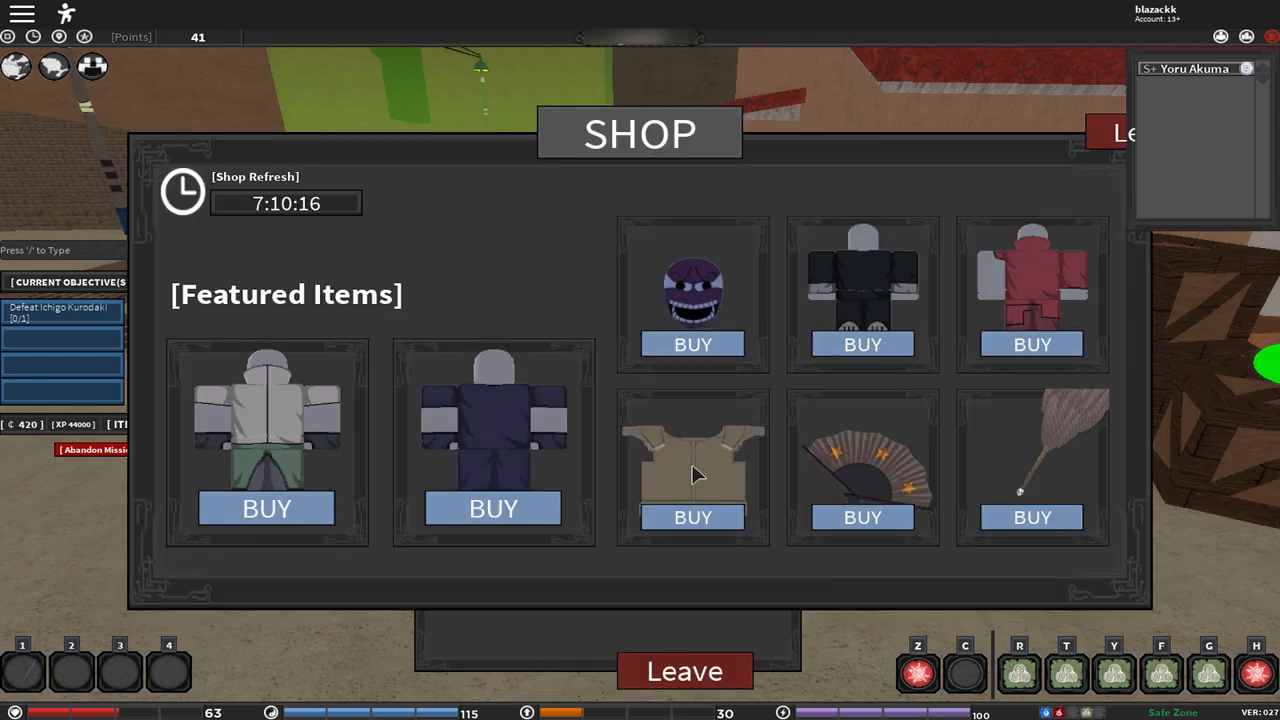
{"action": "mouse_move", "coordinate": [880, 532]}
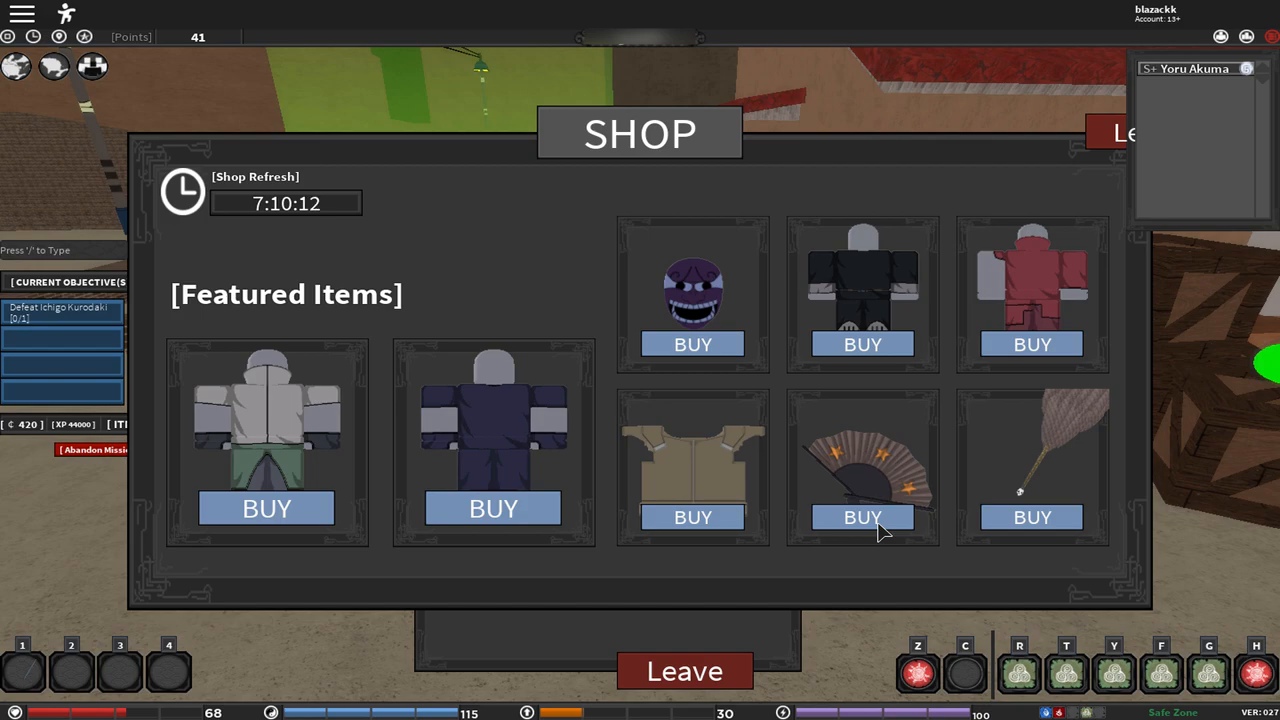
{"action": "left_click", "coordinate": [862, 516]}
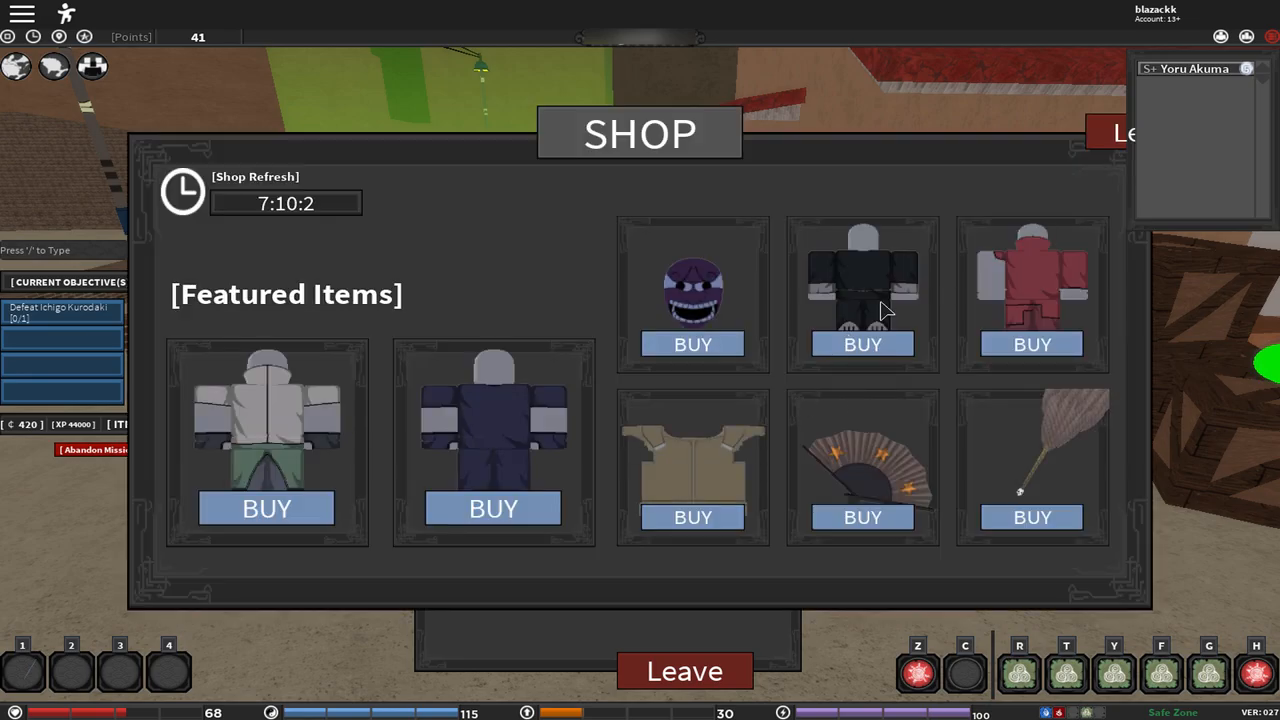
{"action": "mouse_move", "coordinate": [1063, 204]}
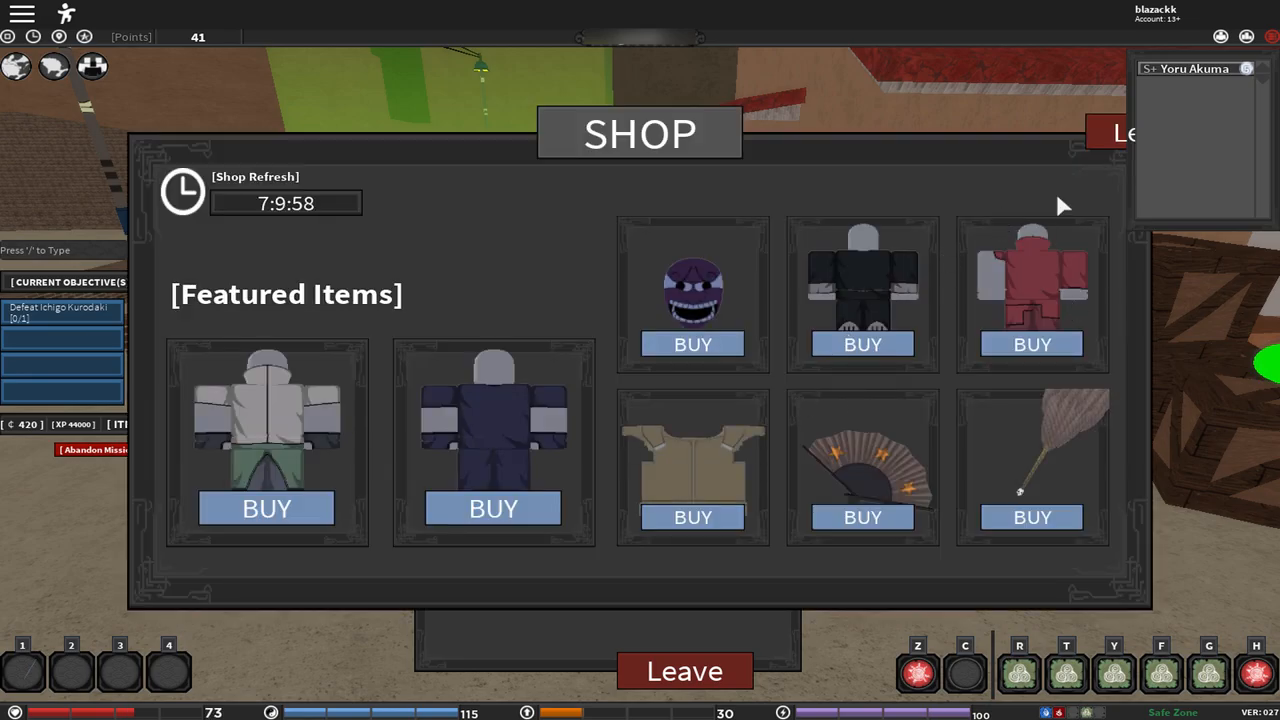
Leave Yoru Akuma's shop without buying anything, keeping 420 currency.
{"action": "left_click", "coordinate": [680, 671]}
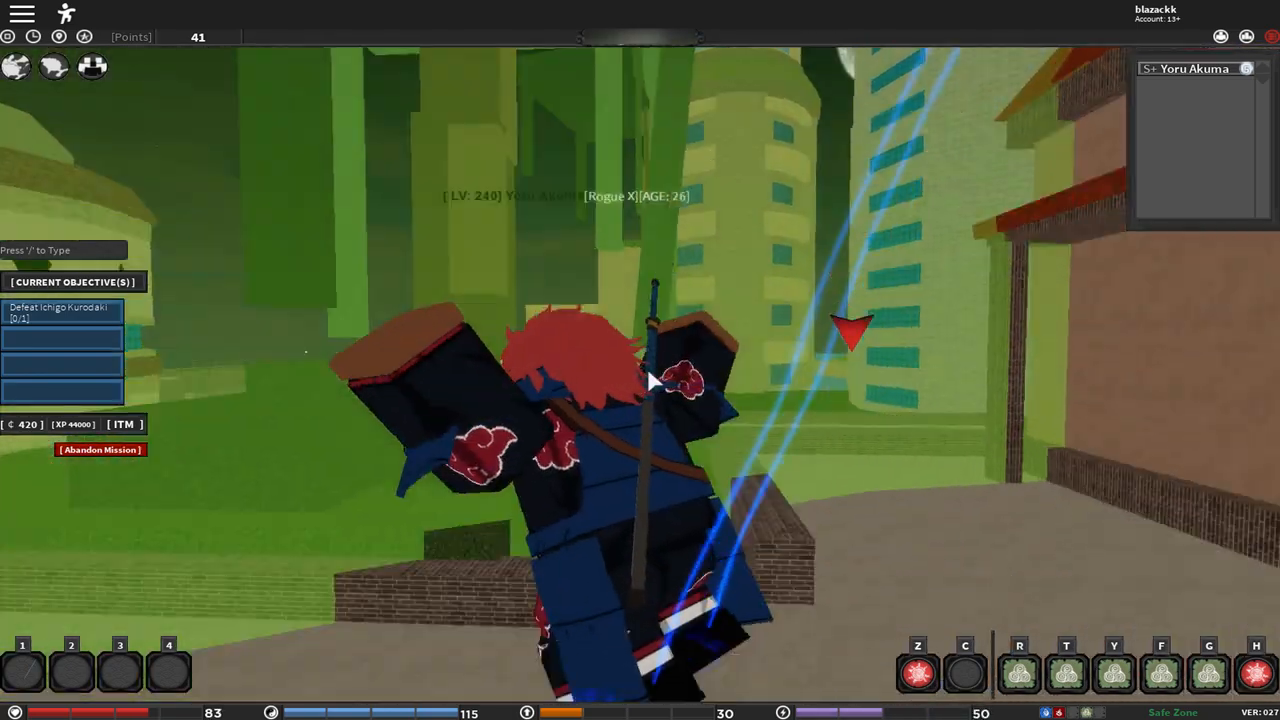
{"action": "mouse_move", "coordinate": [655, 385]}
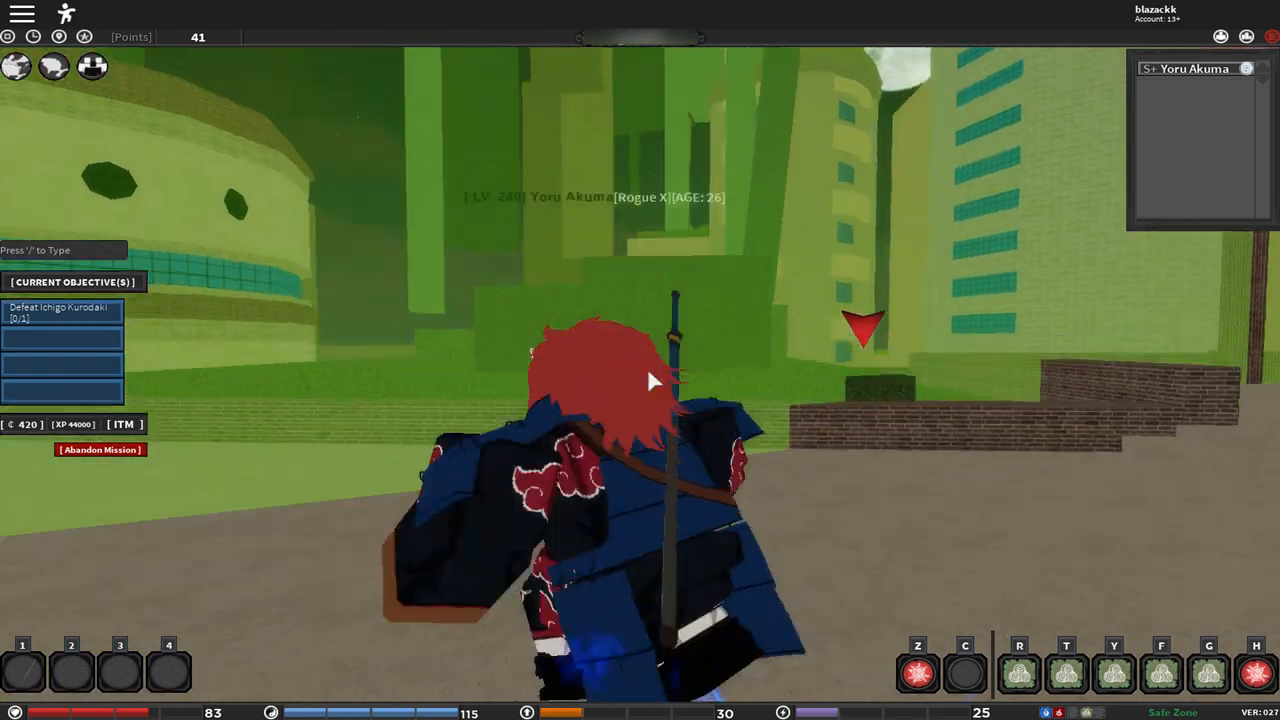